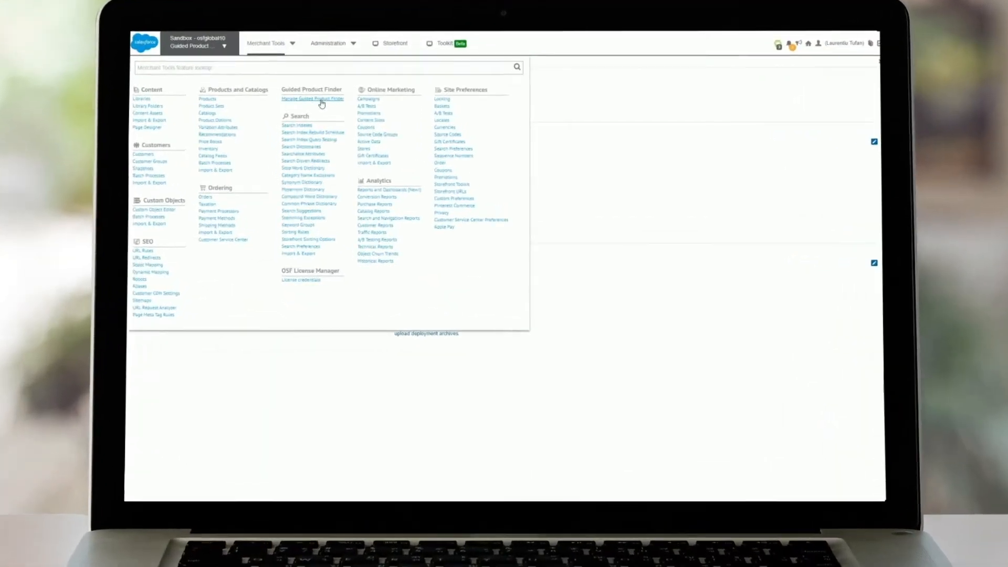
Step: Reach the Guided Product Finder quiz selection page listing MY WARDROBE 1 and DIGITAL CAMERA QUIZ
left_click(312, 98)
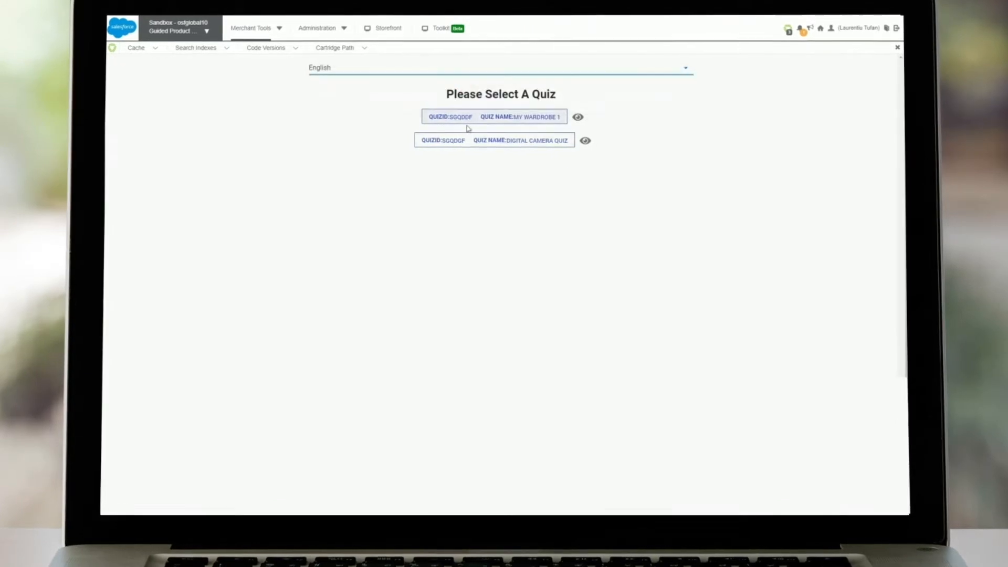
Step: Open the MY WARDROBE 1 quiz to show its Questions, Answers and Quiz Rules panels
left_click(491, 116)
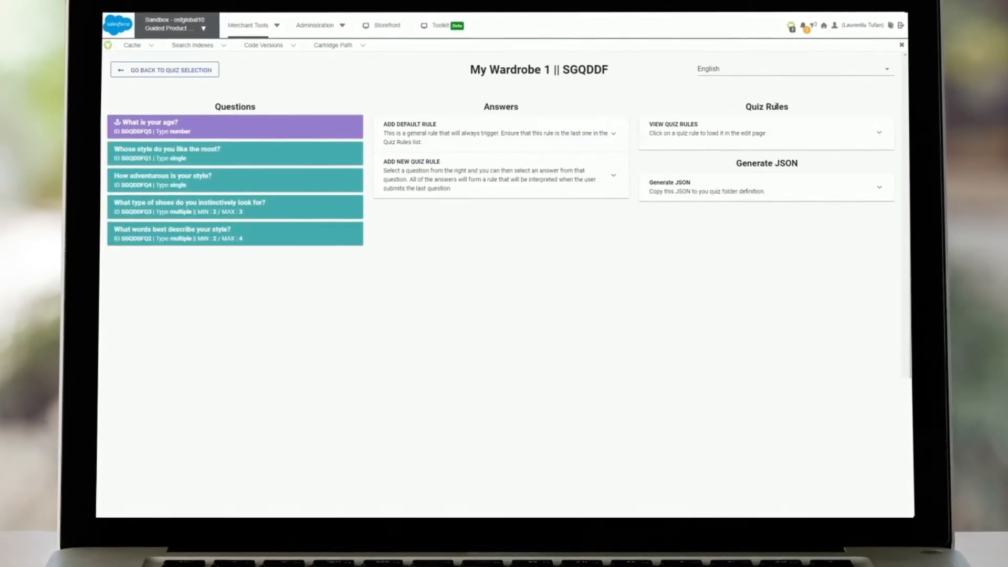